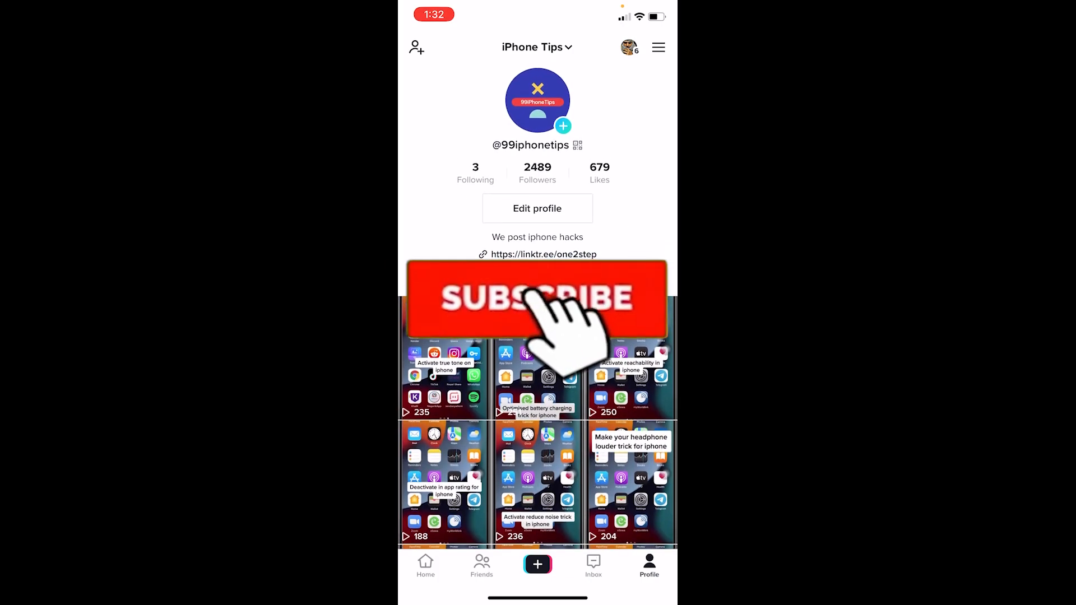
# Step: Leave the TikTok iPhone Tips profile and return to the phone's home screen
pyautogui.click(536, 298)
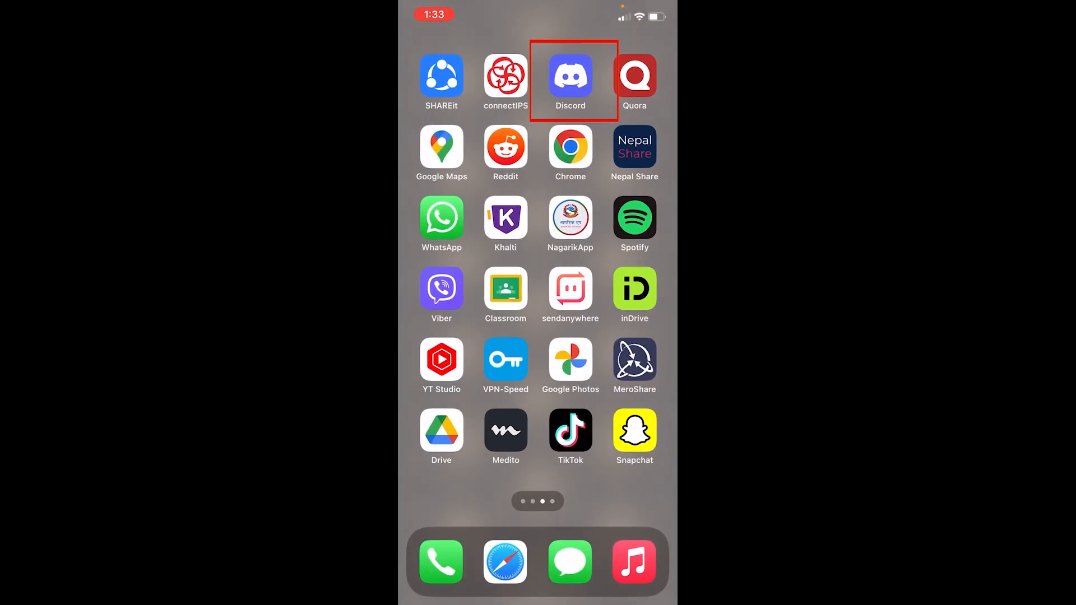
# Step: Copy the Hamza's Cult server invite link from Discord
pyautogui.click(570, 77)
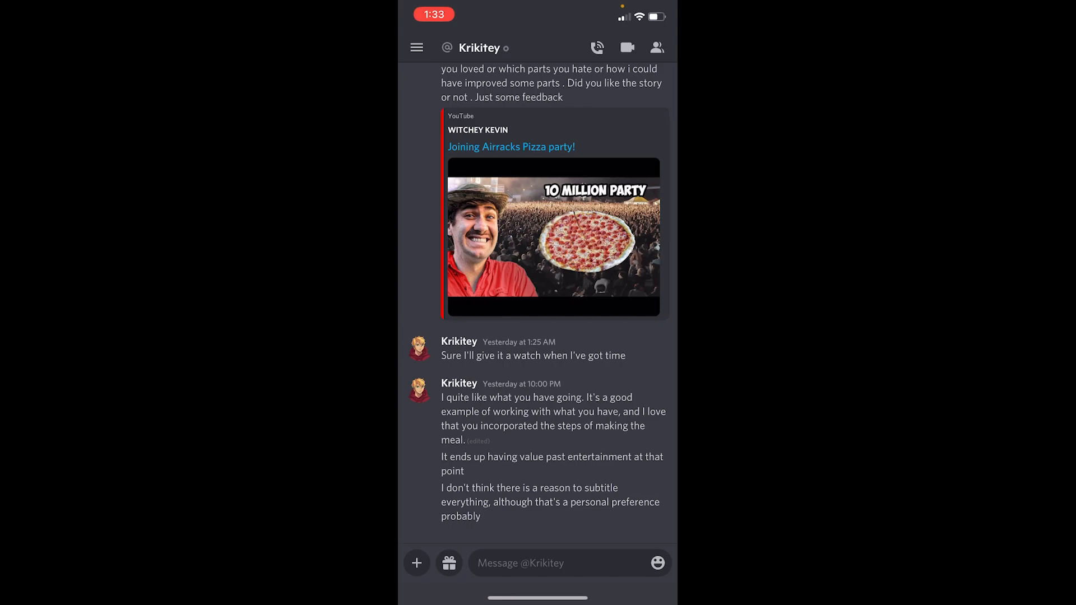
pyautogui.click(416, 47)
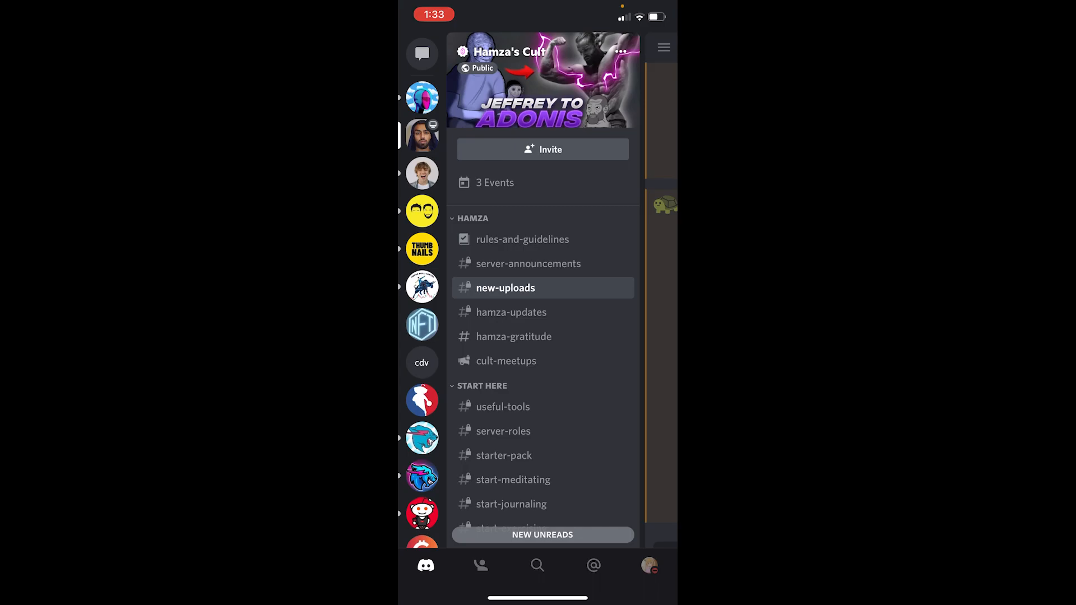
pyautogui.click(512, 51)
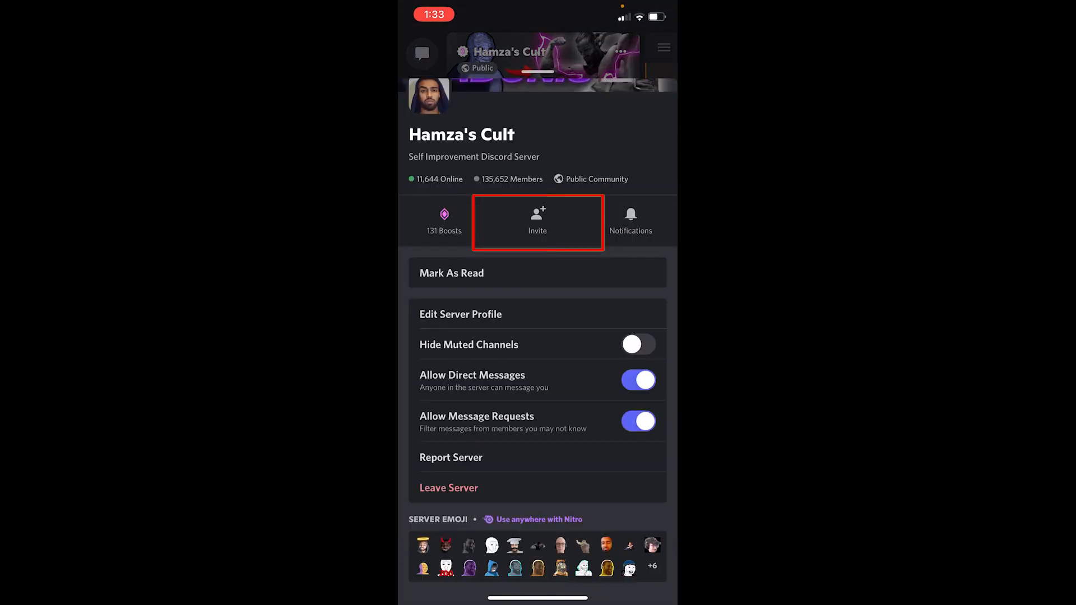
pyautogui.click(538, 222)
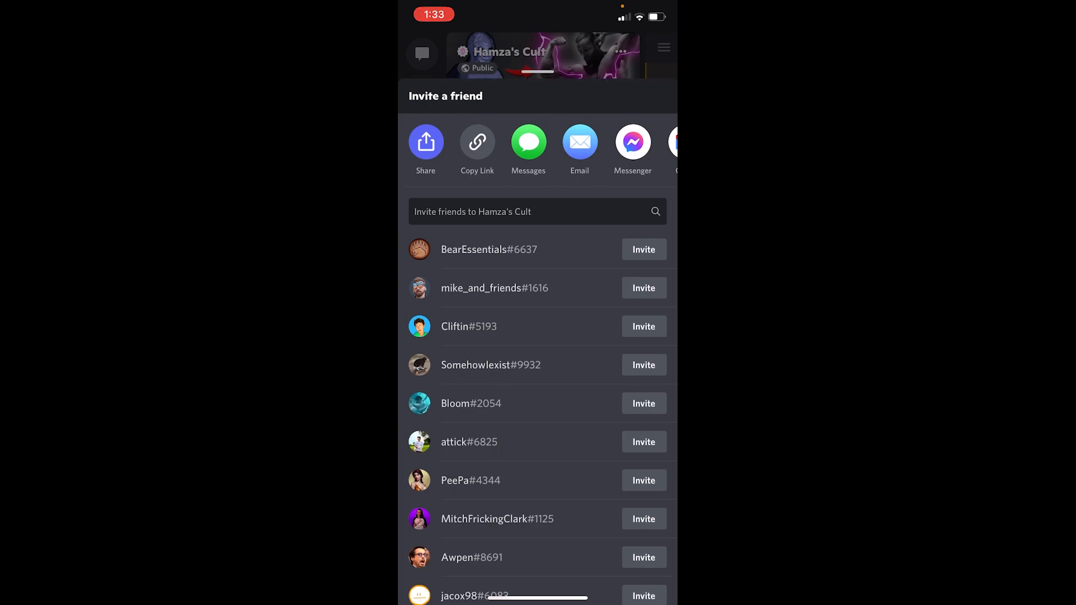
pyautogui.click(476, 142)
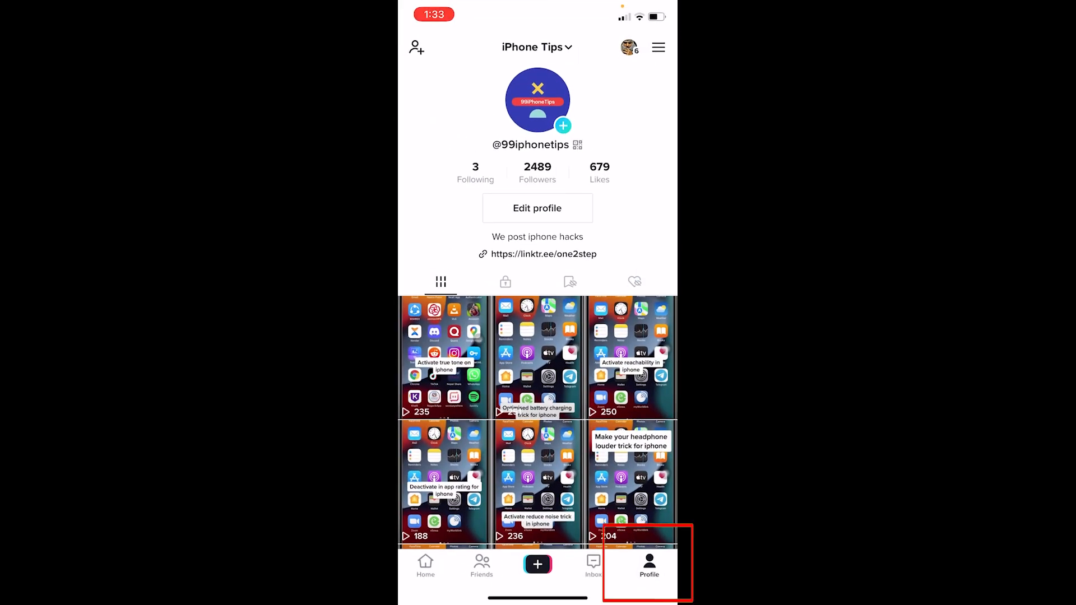
pyautogui.click(536, 208)
pyautogui.write('https://discord.gg/hamza')
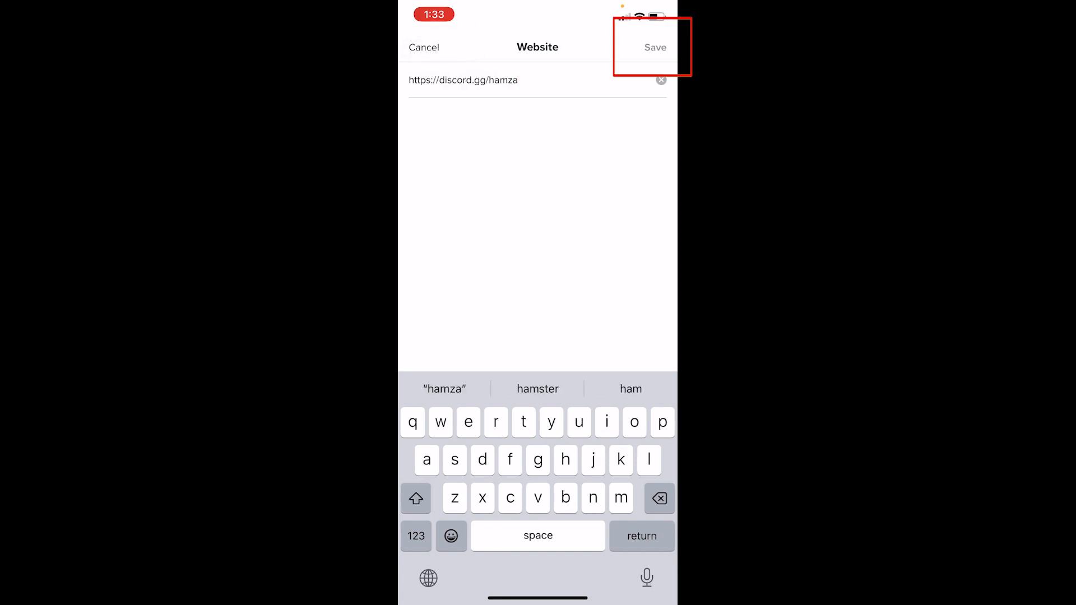
pyautogui.click(655, 47)
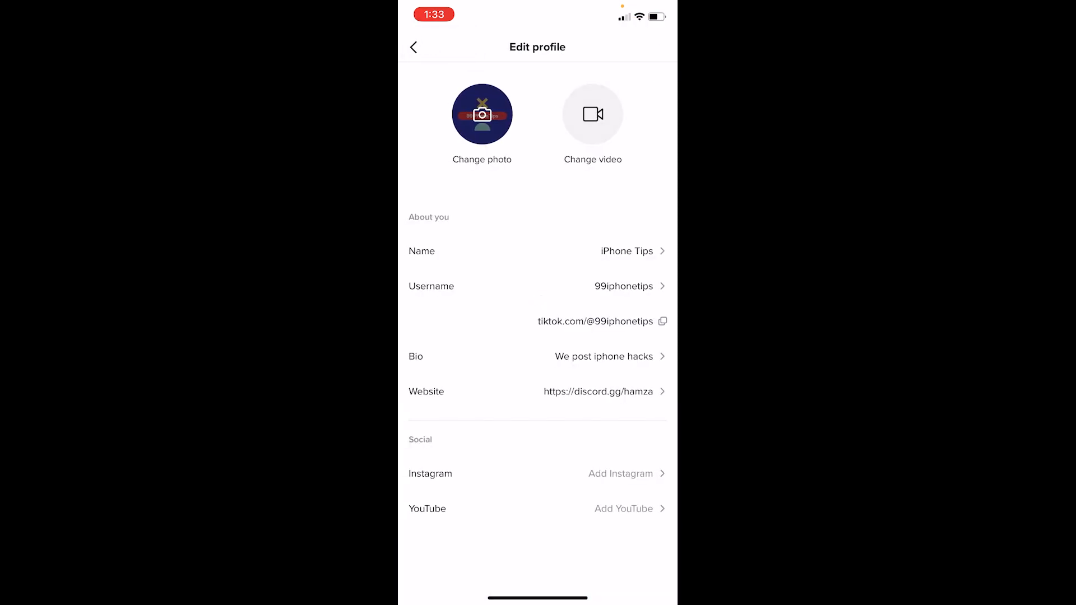
pyautogui.click(412, 47)
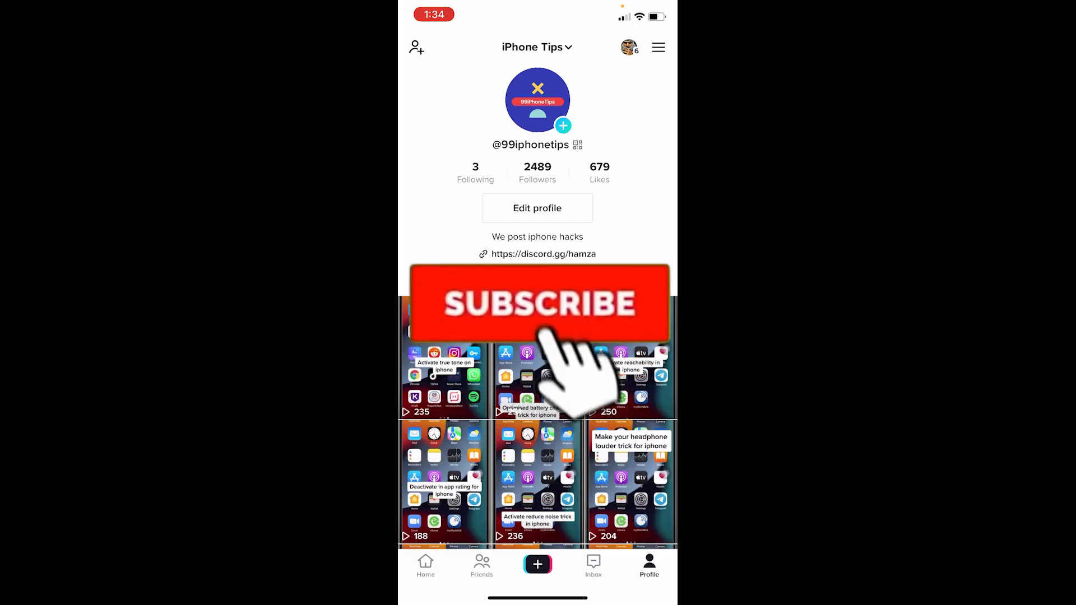
pyautogui.click(537, 303)
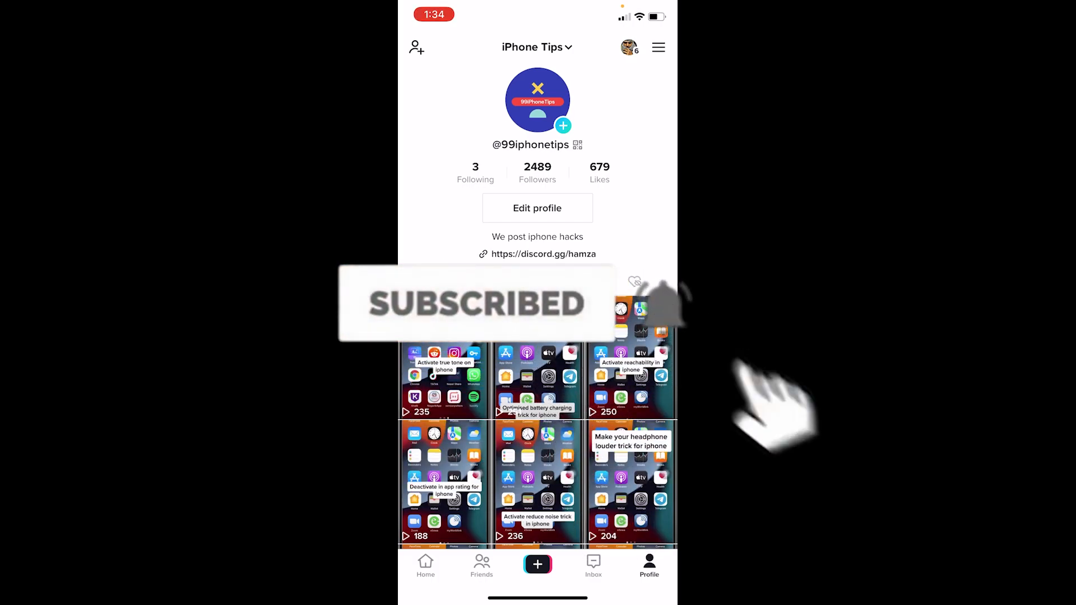